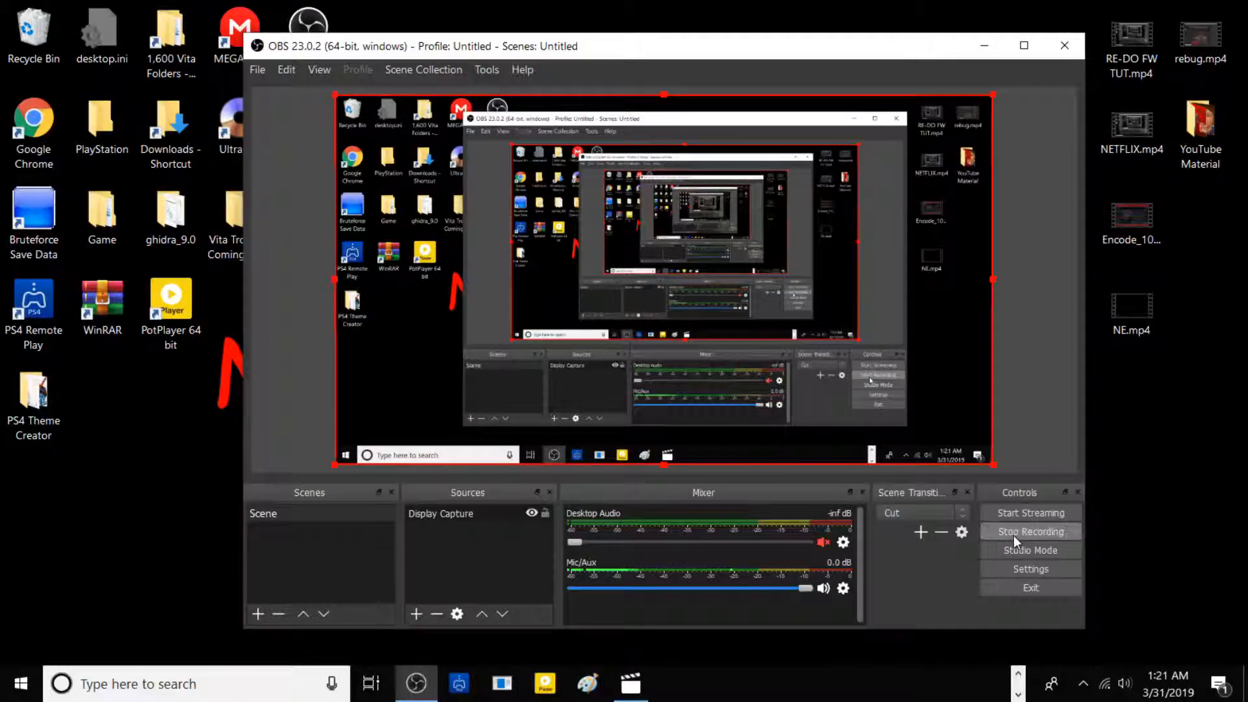
Select the PKG package file on the USB drive in File Explorer.
left_click(1030, 532)
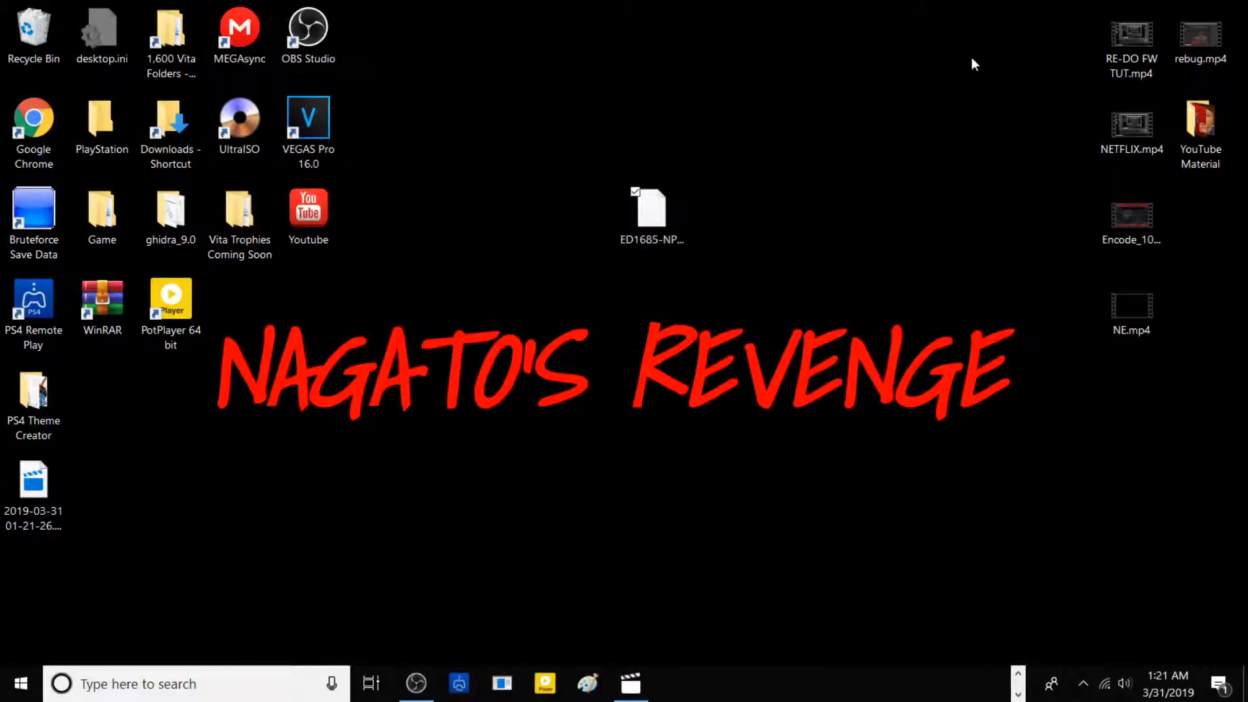
mouse_move(968, 66)
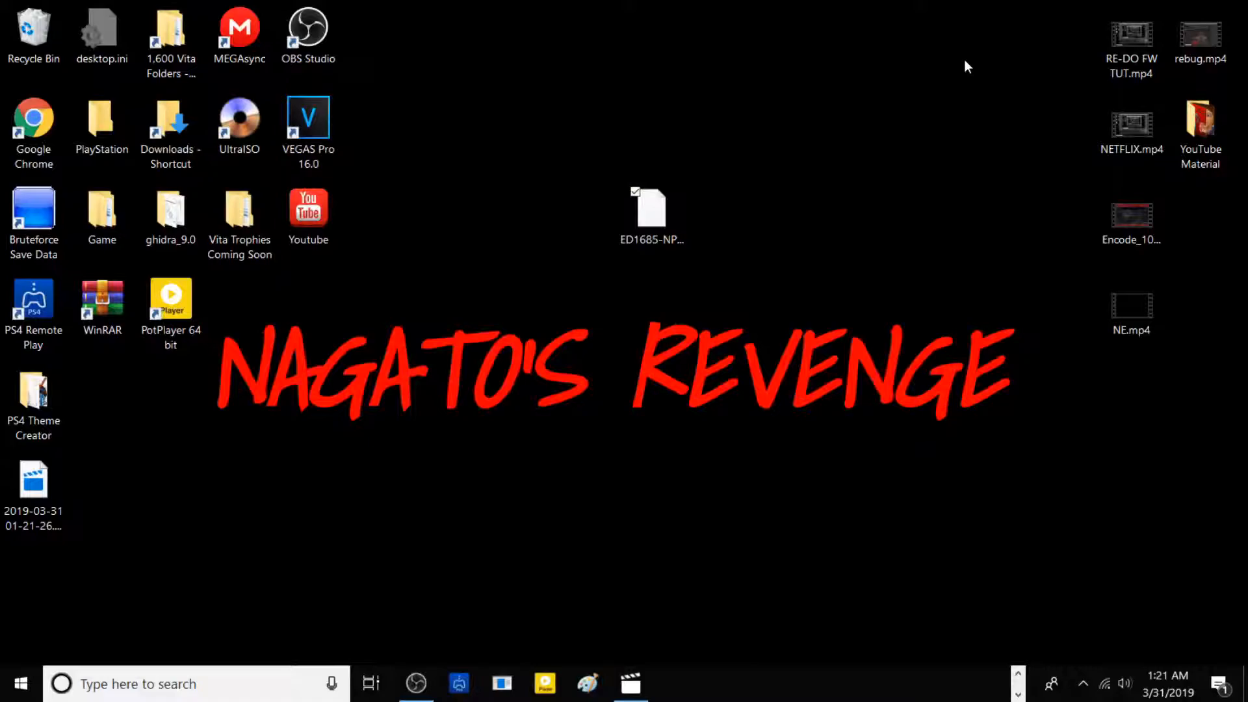
mouse_move(918, 64)
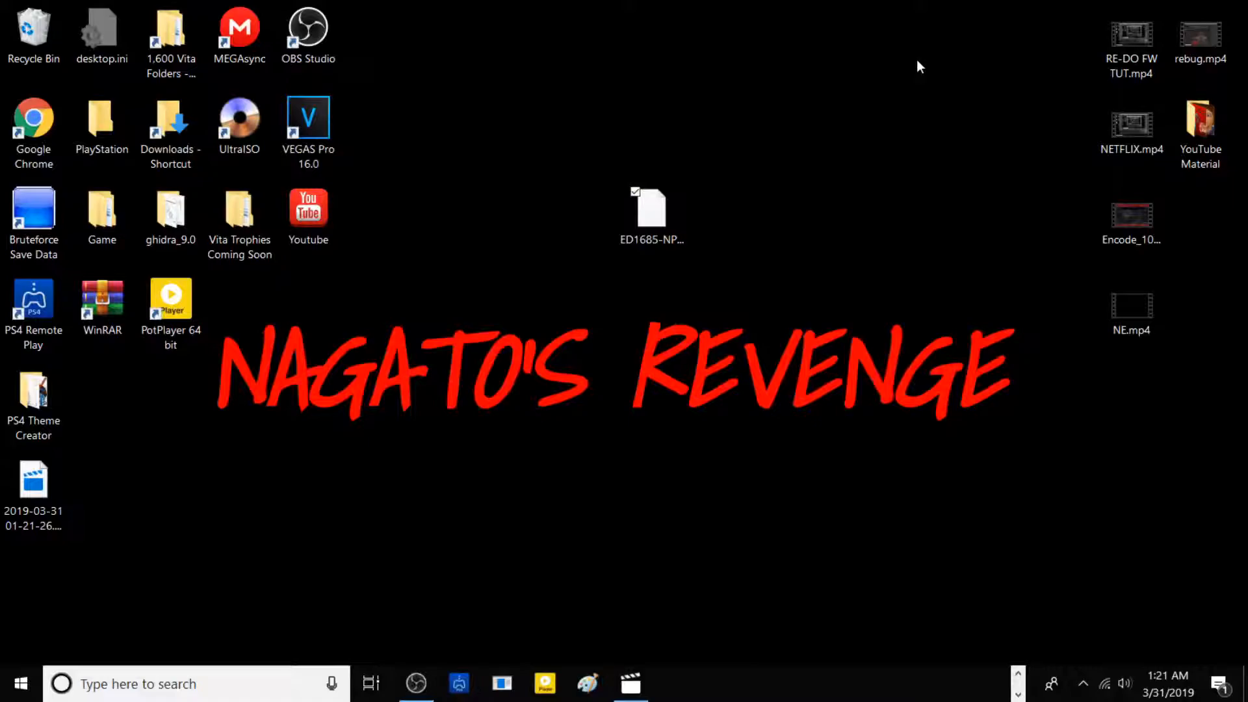
left_click(651, 215)
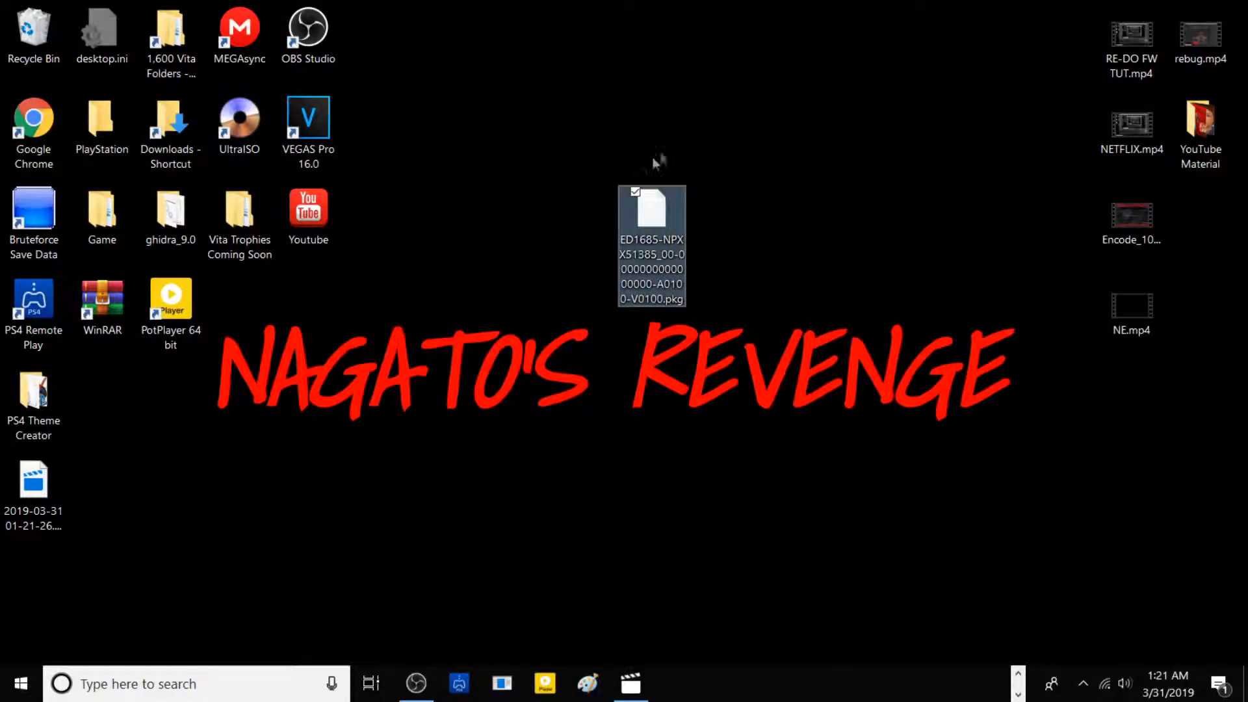
mouse_move(609, 111)
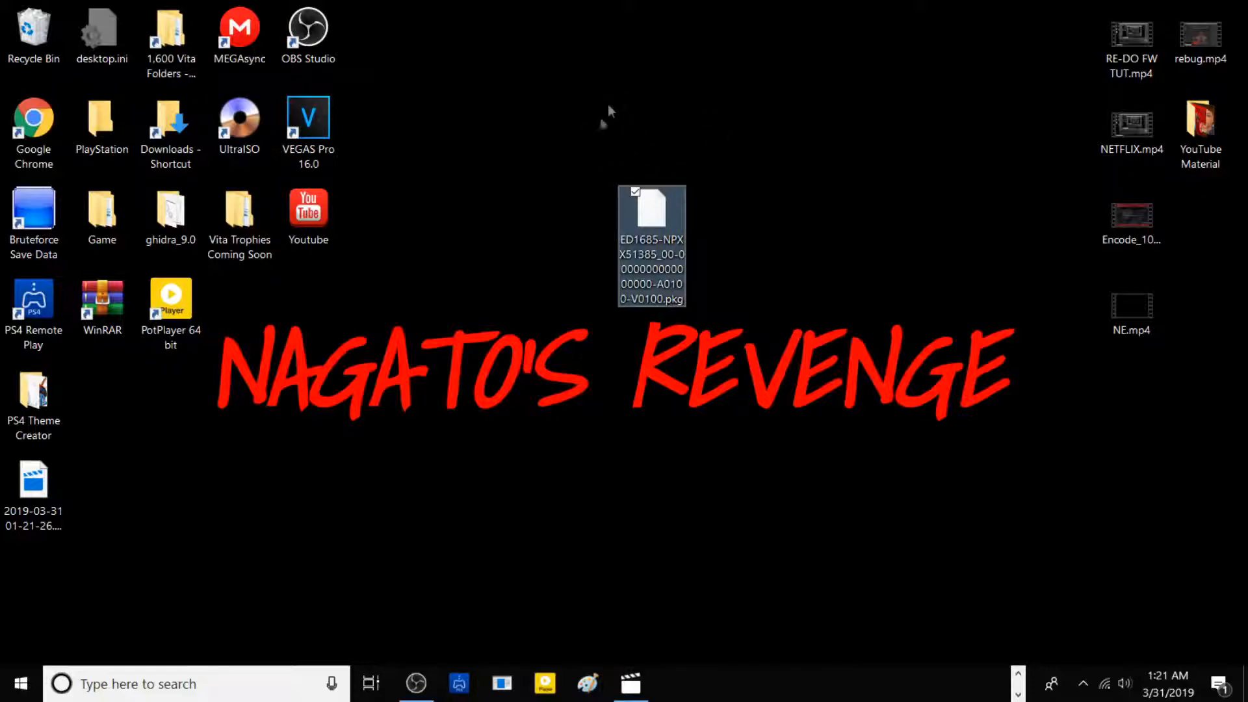
mouse_move(706, 313)
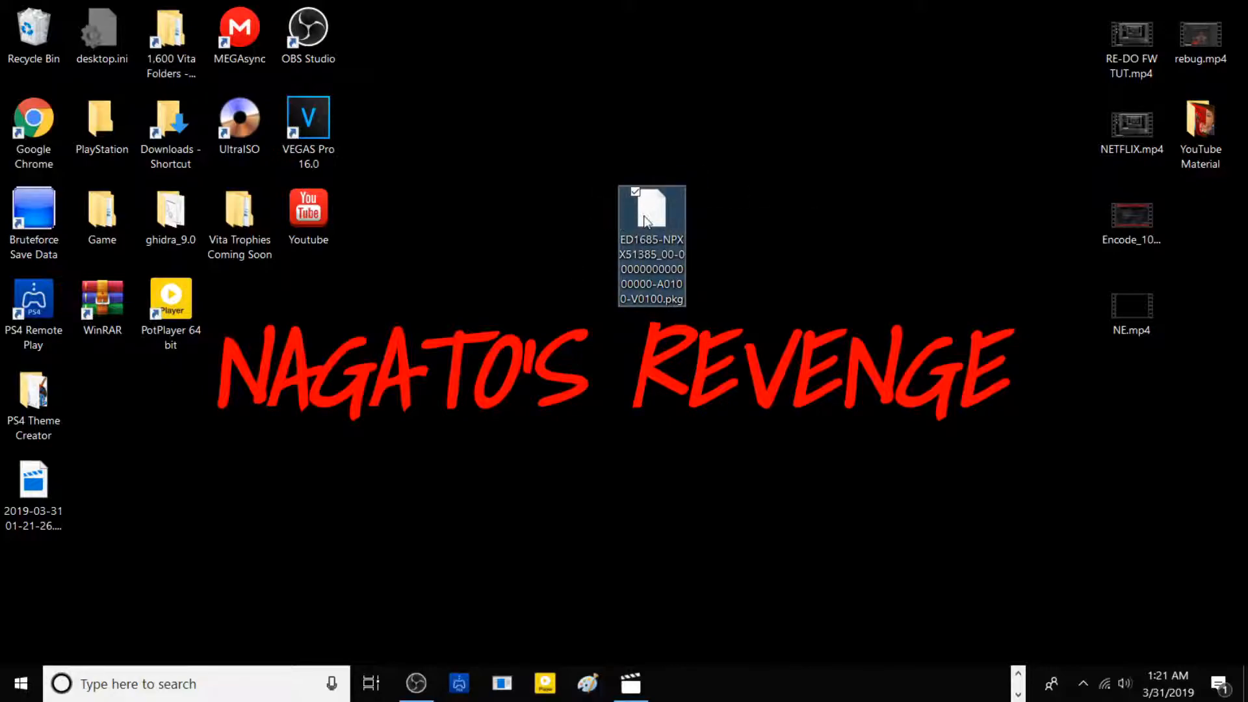
mouse_move(652, 215)
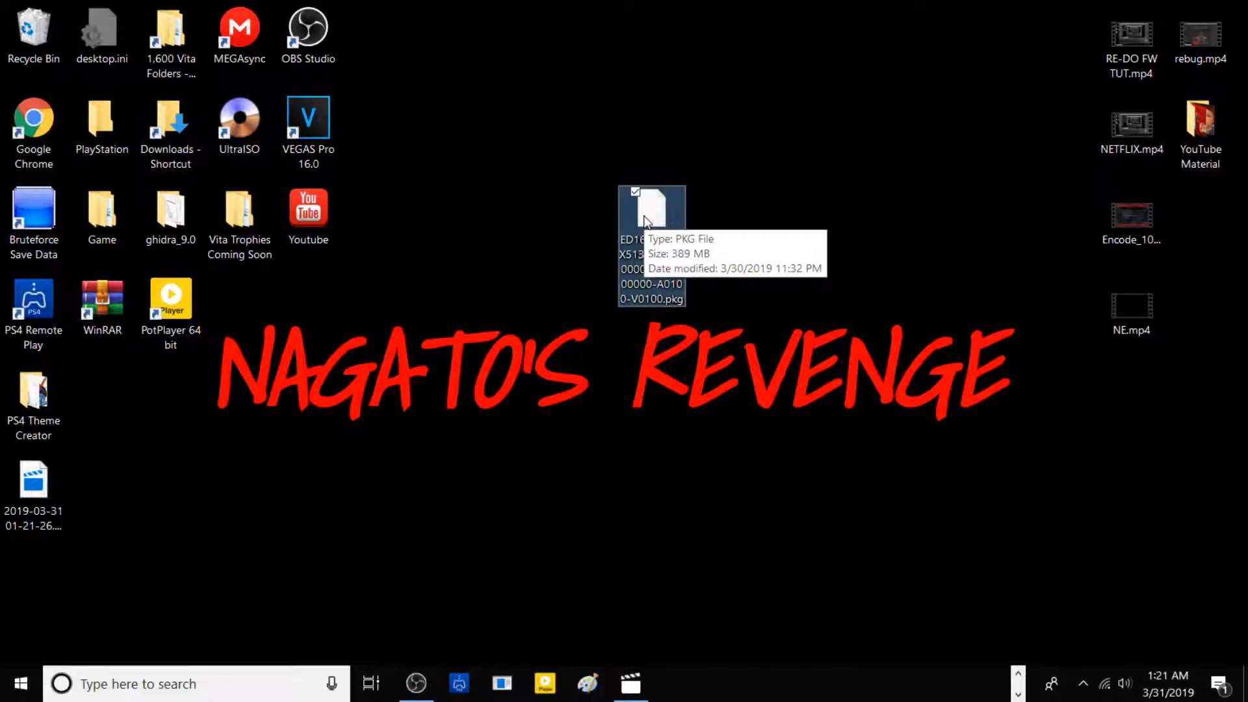
mouse_move(675, 162)
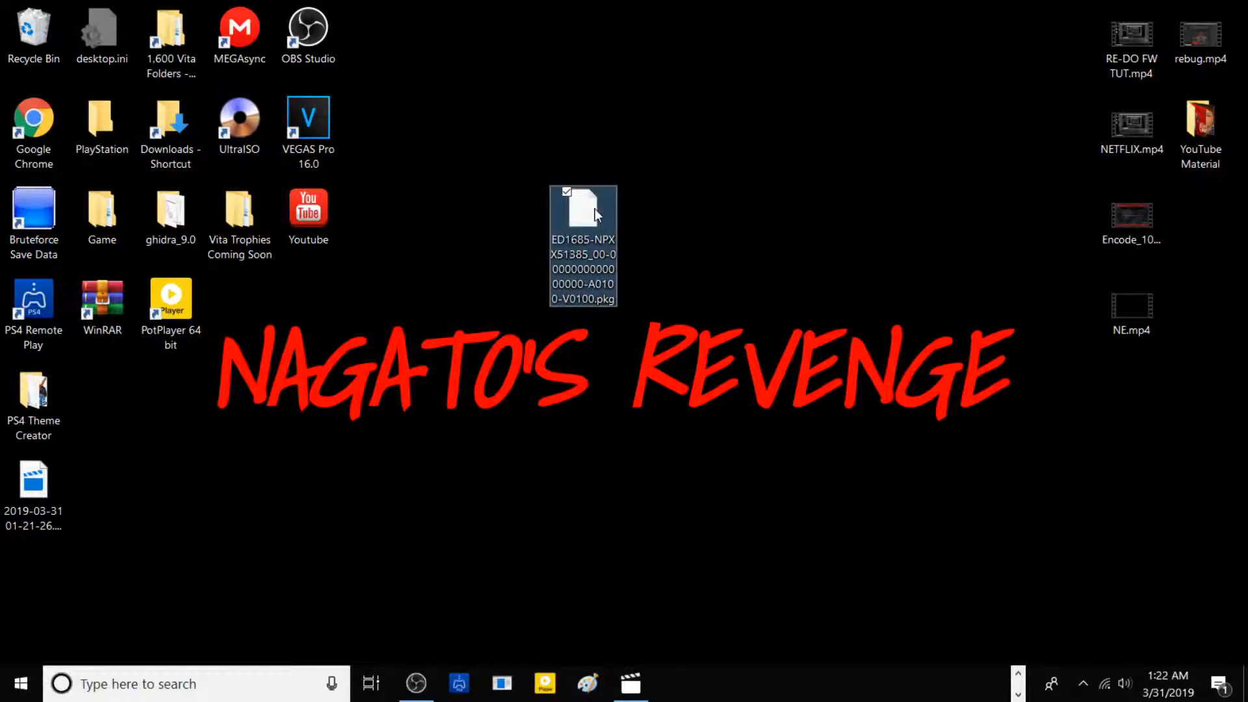
mouse_move(628, 209)
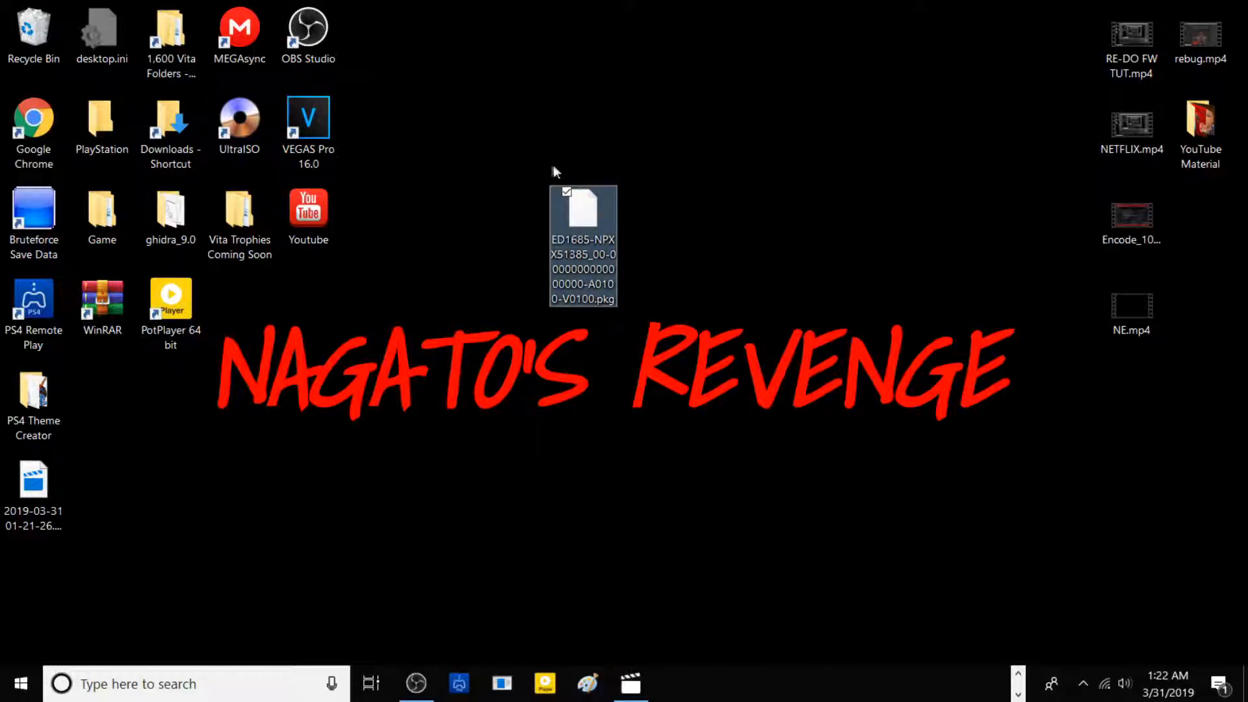
mouse_move(518, 169)
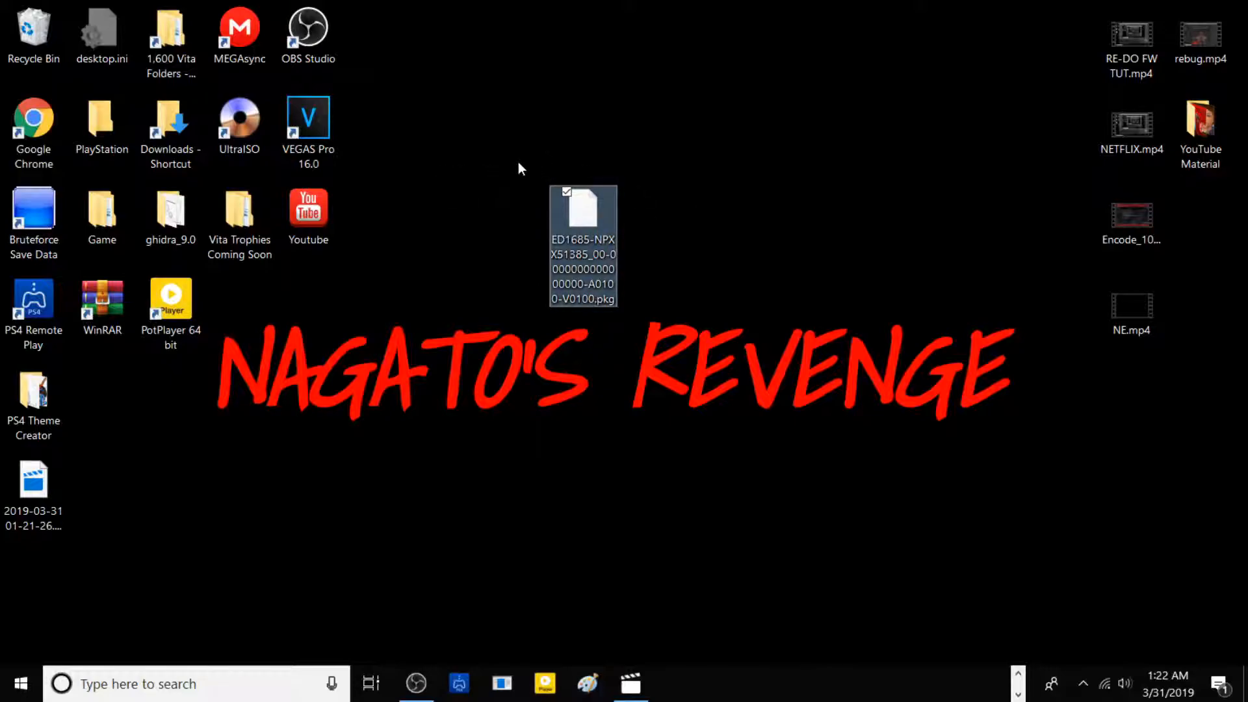
mouse_move(538, 241)
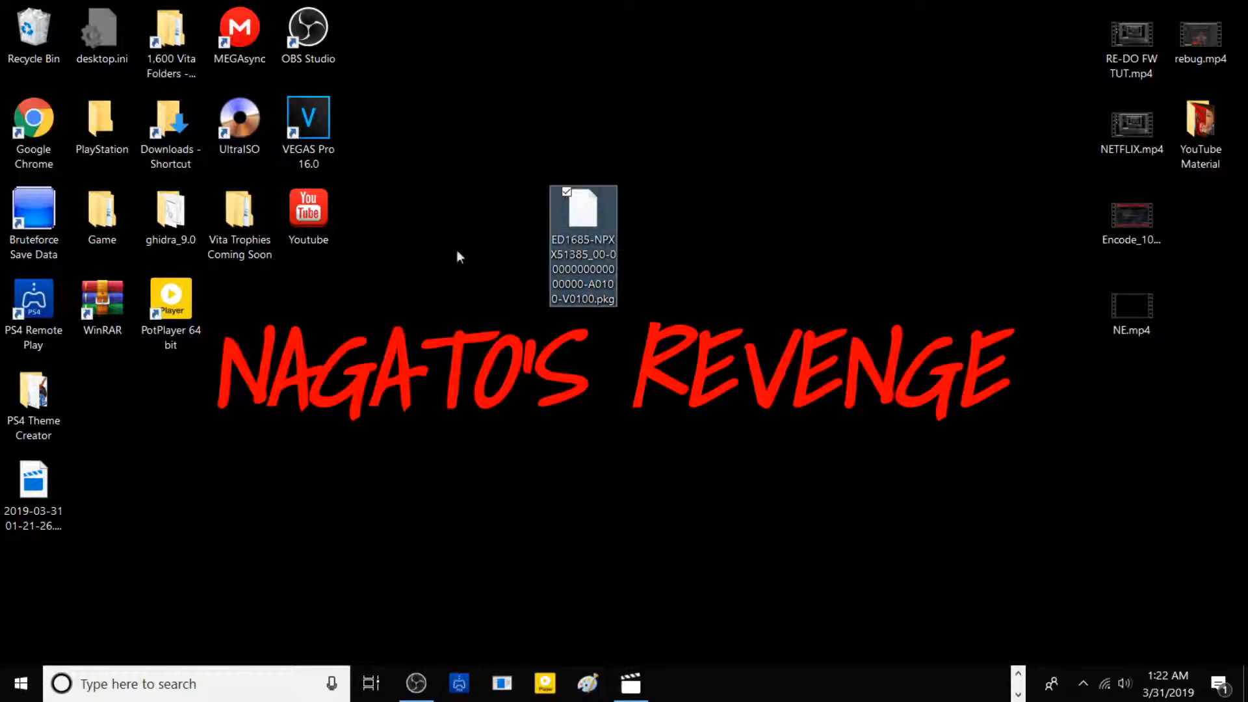
mouse_move(553, 203)
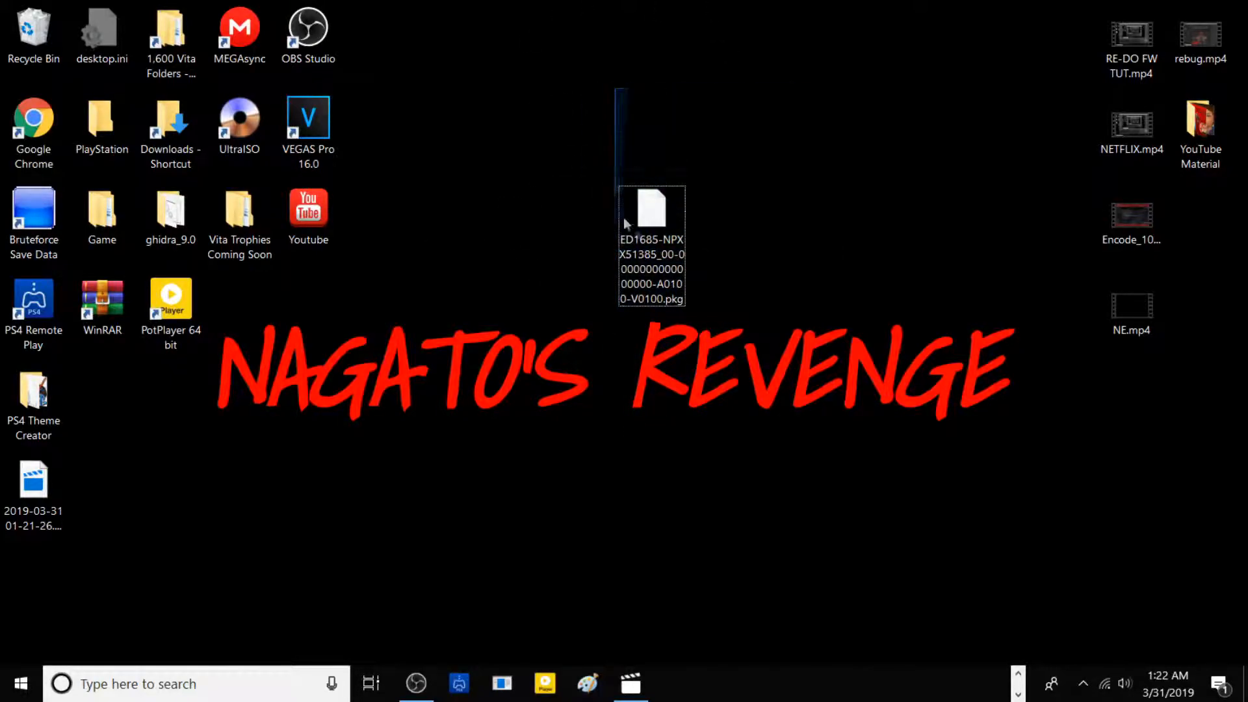
left_click(652, 210)
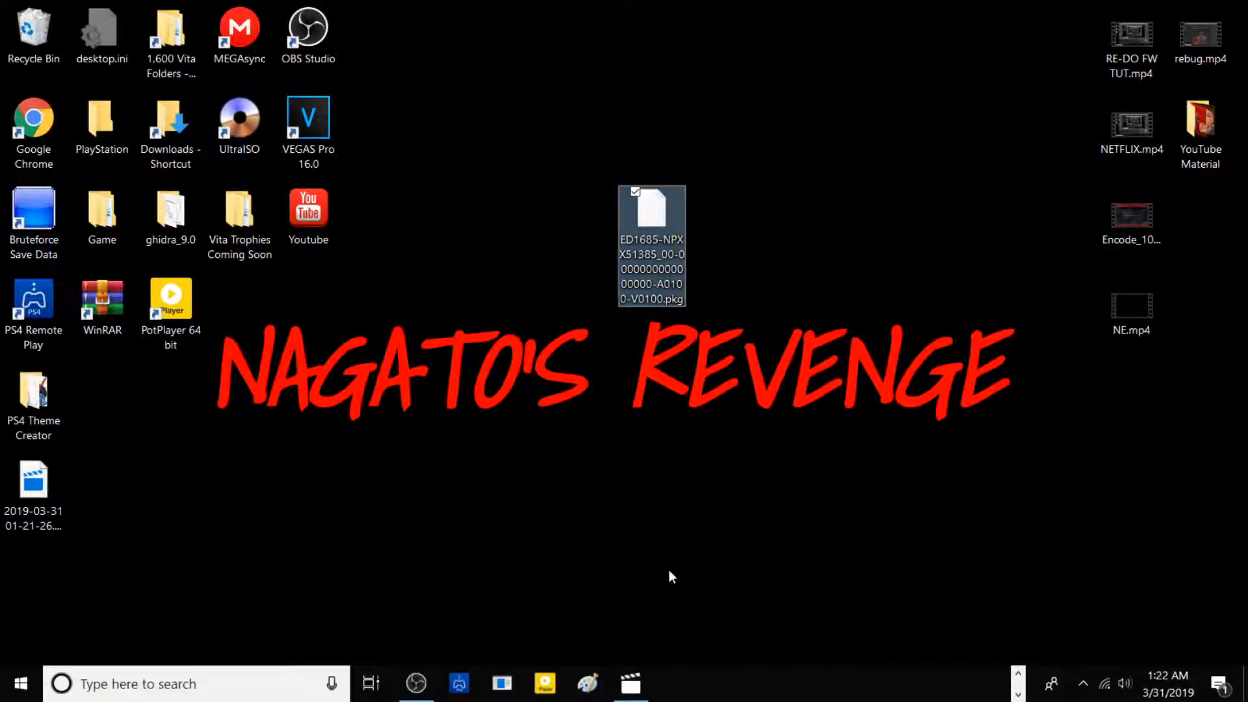
mouse_move(659, 560)
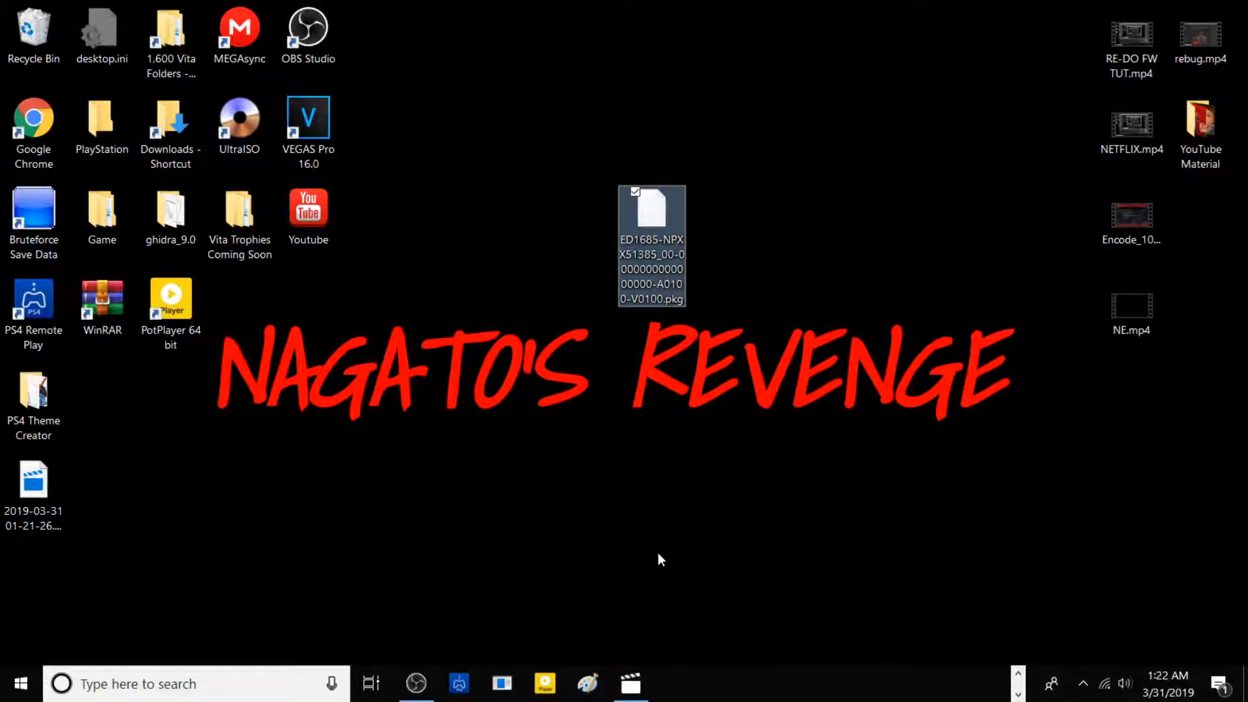
mouse_move(622, 493)
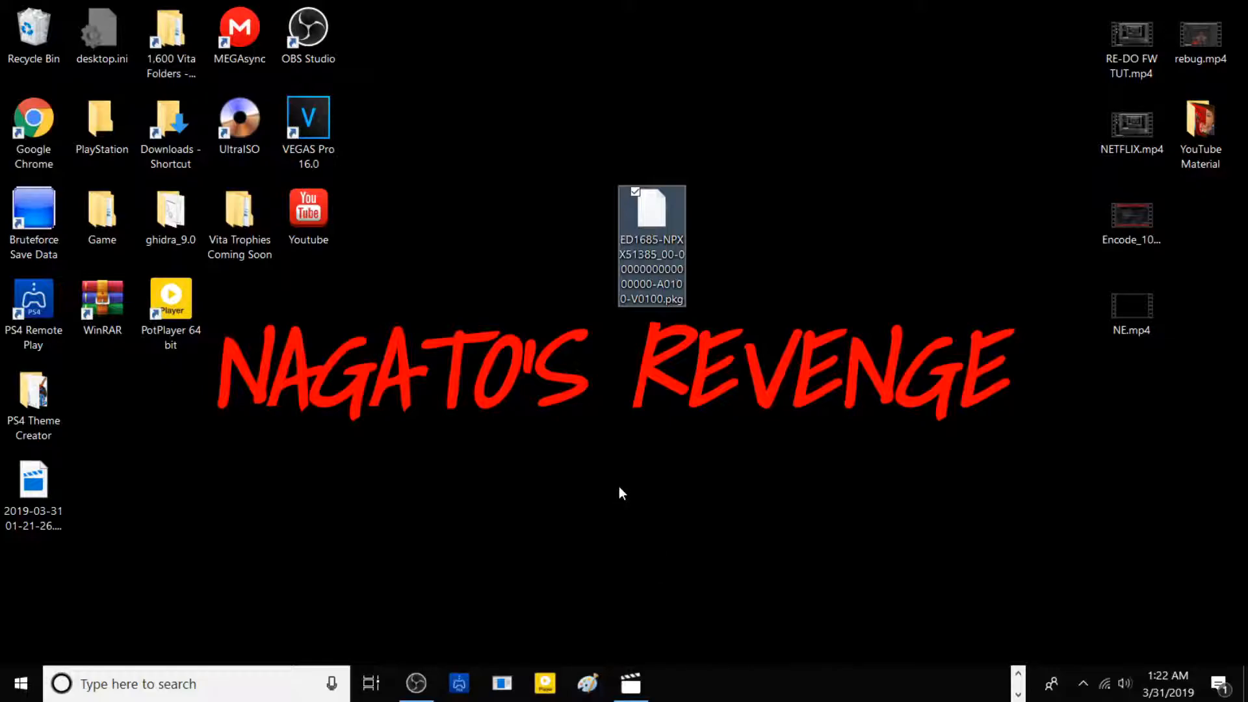
mouse_move(624, 516)
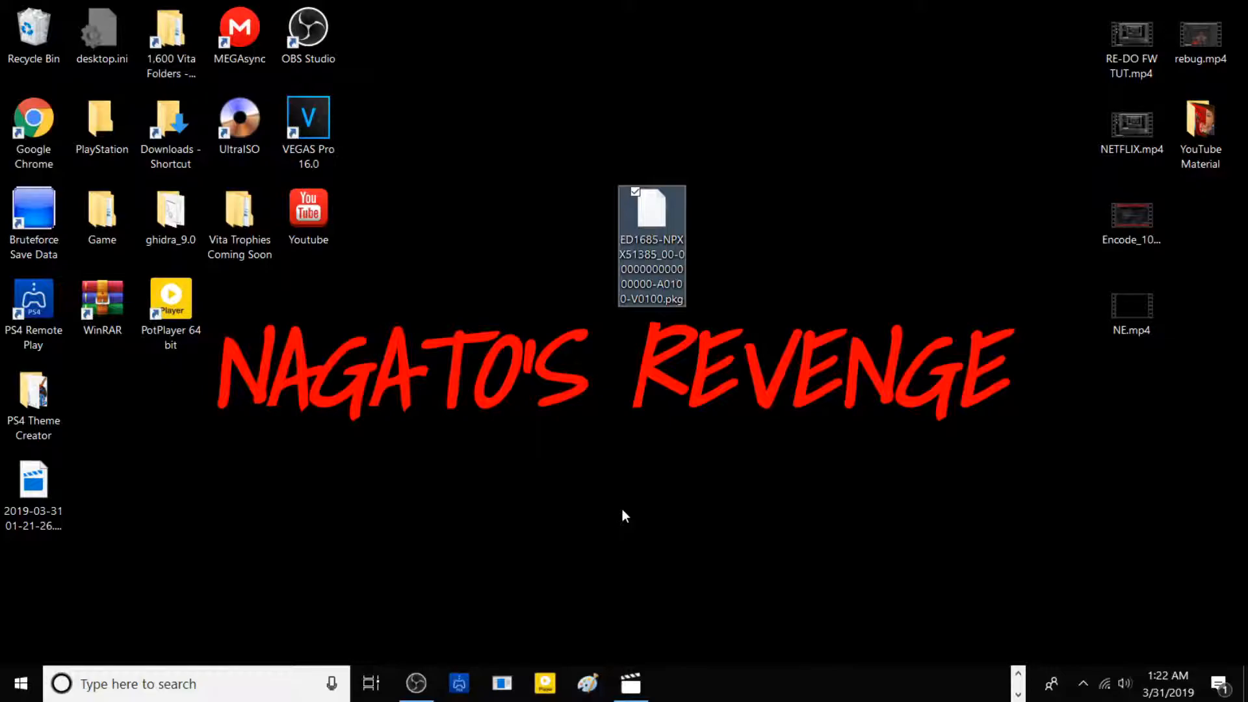
mouse_move(655, 503)
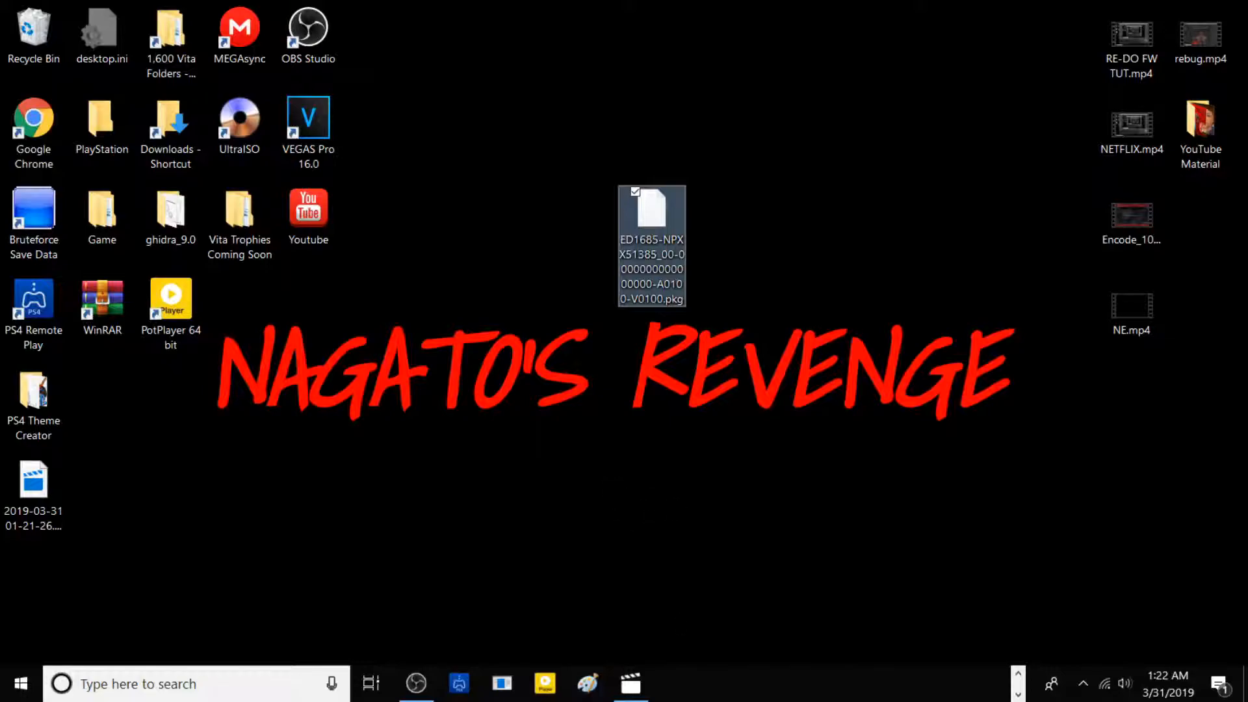
mouse_move(238, 219)
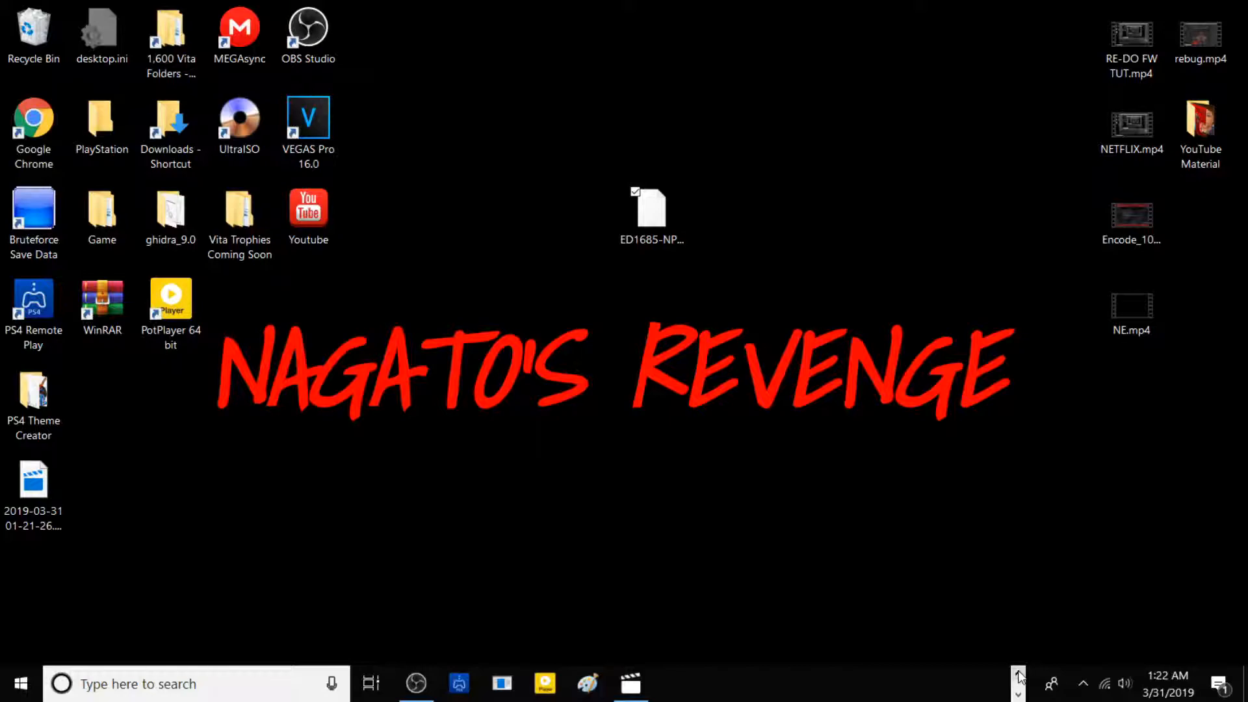
Dismiss the first drive menu and bring up the USB Drive (E:) context menu.
left_click(444, 684)
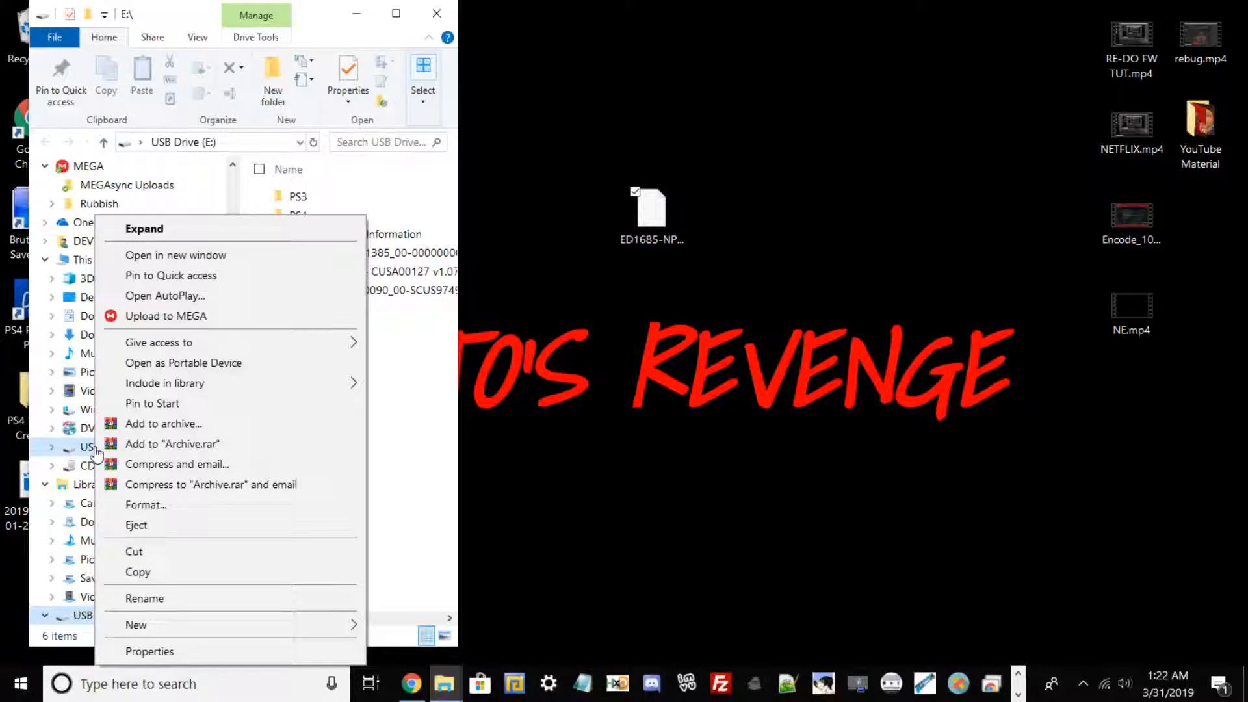
left_click(150, 651)
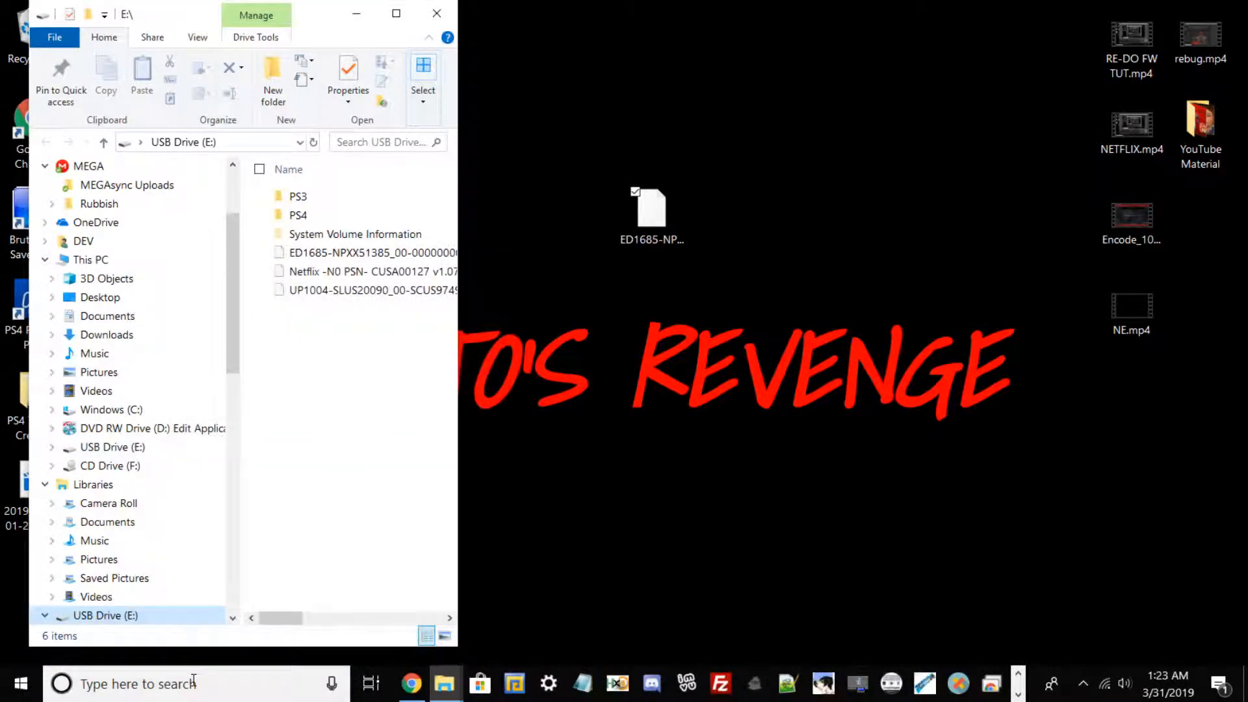
right_click(104, 616)
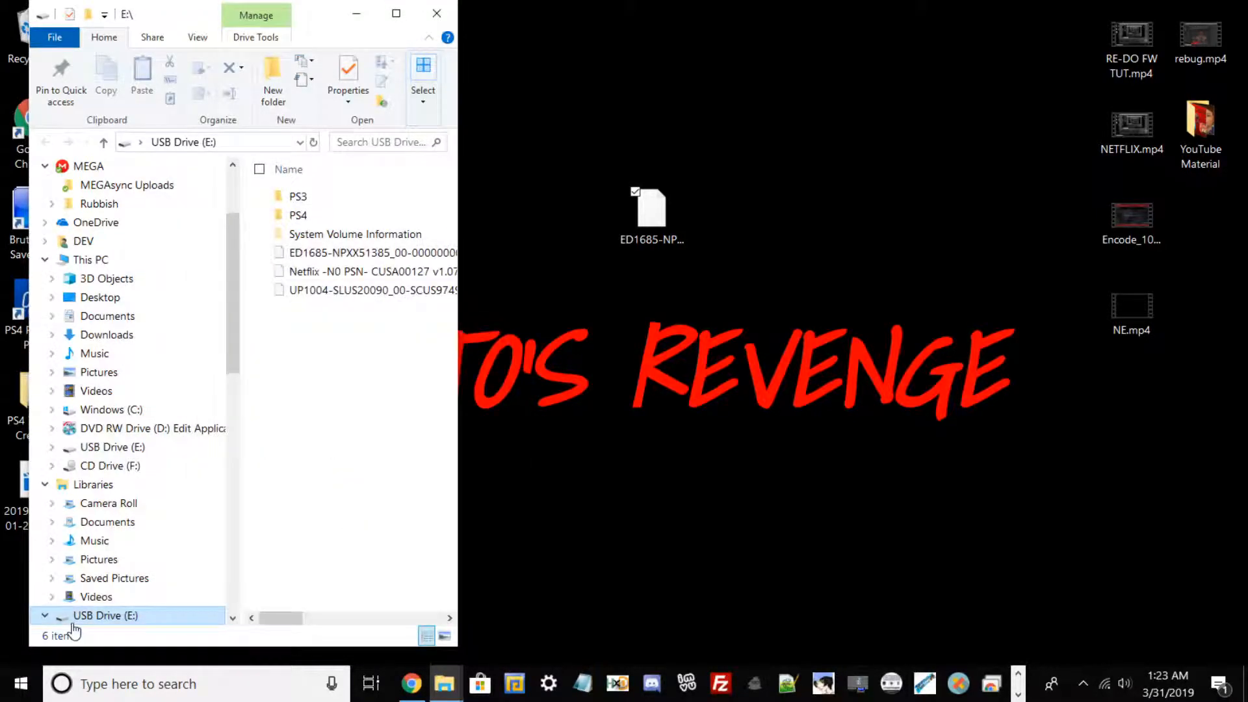
right_click(105, 616)
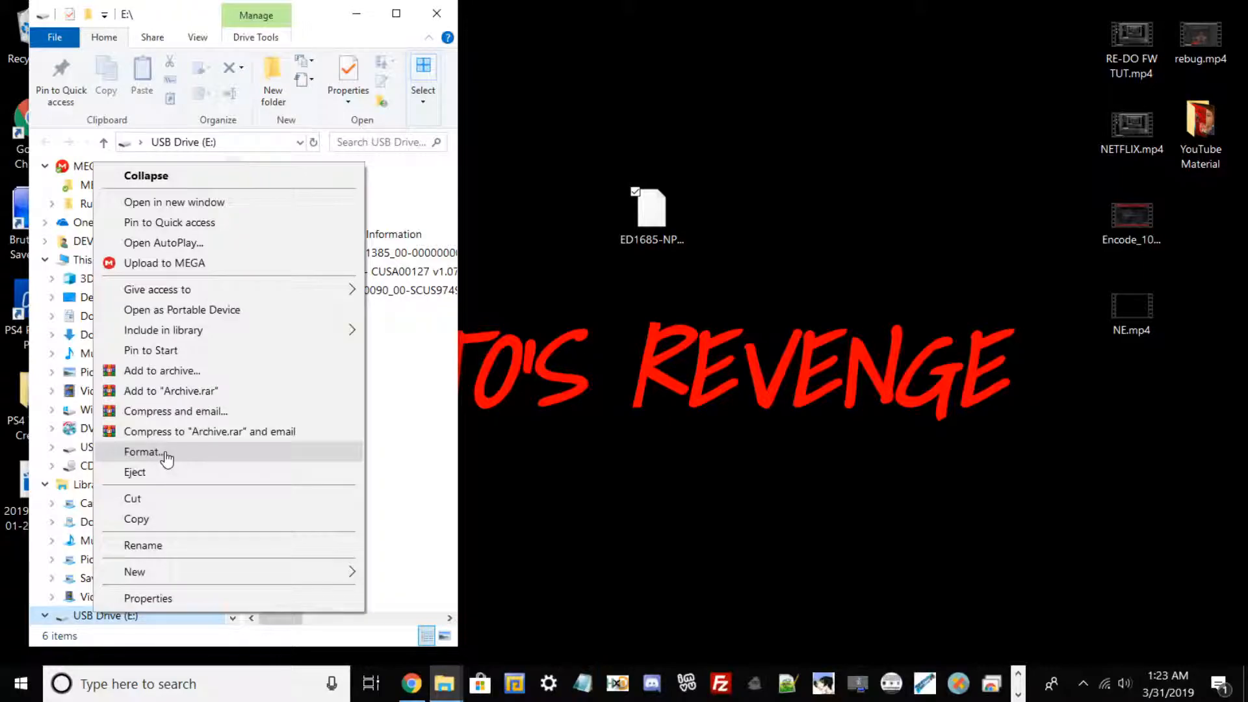
left_click(143, 452)
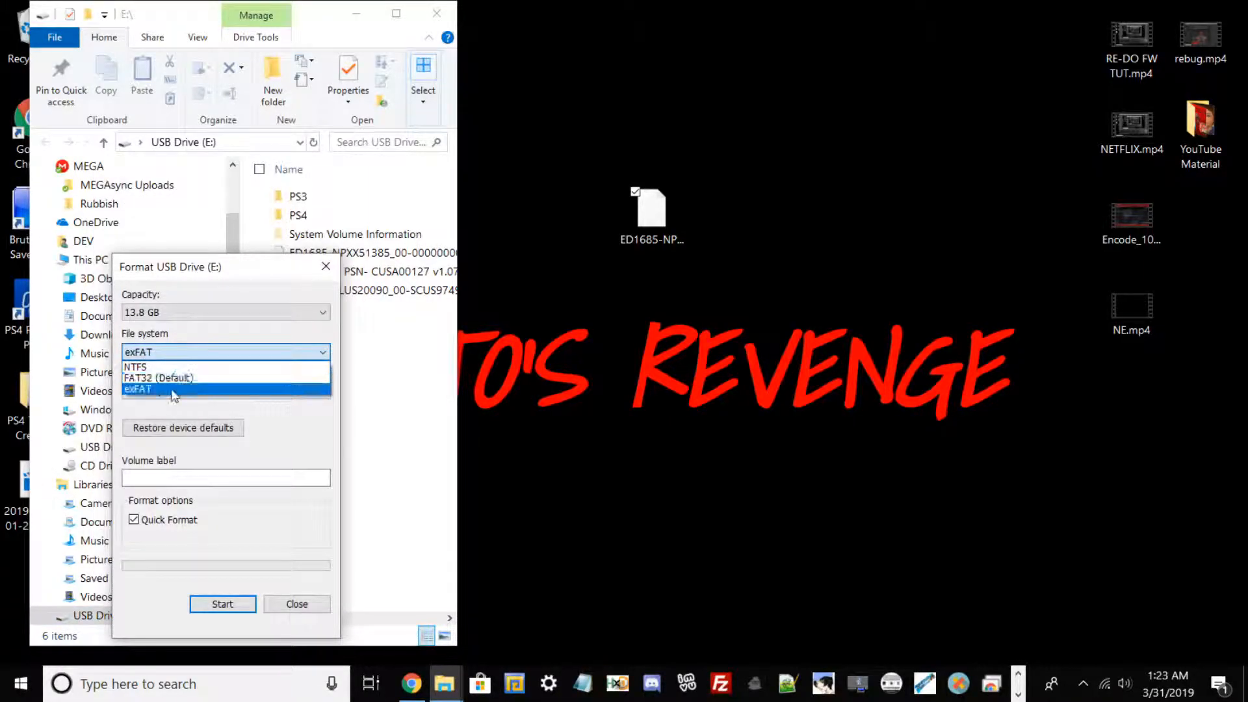
left_click(137, 390)
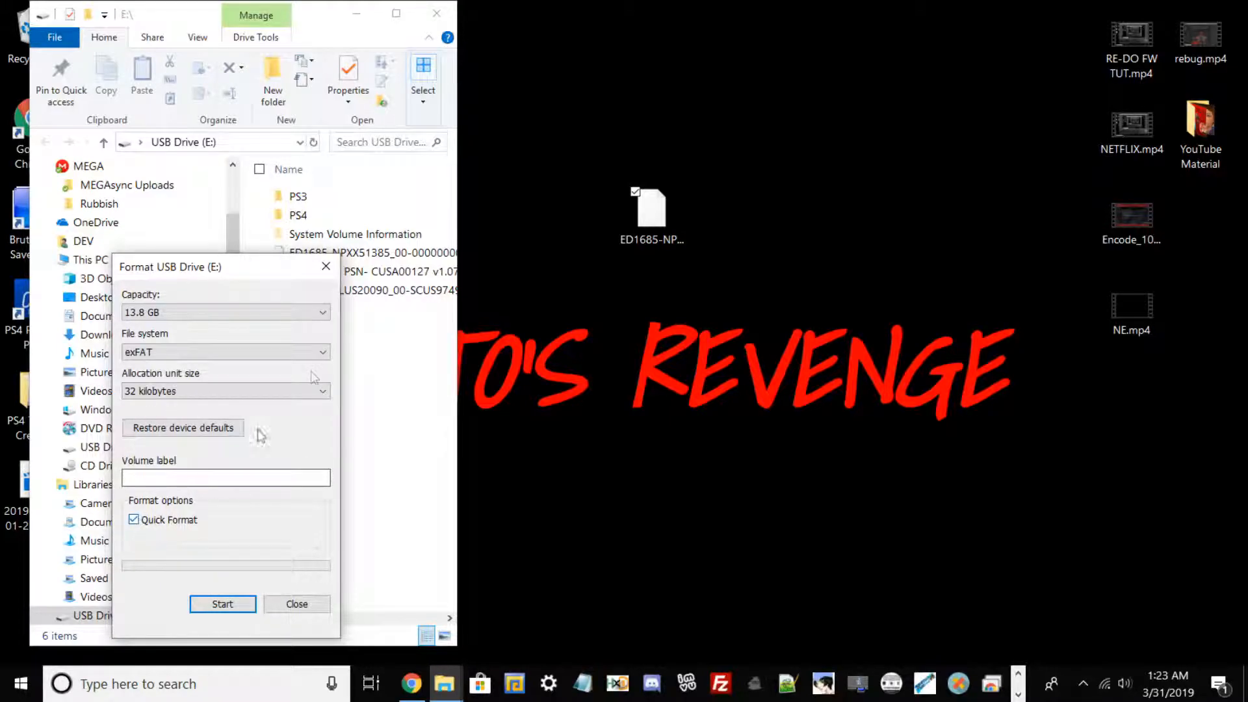
mouse_move(370, 358)
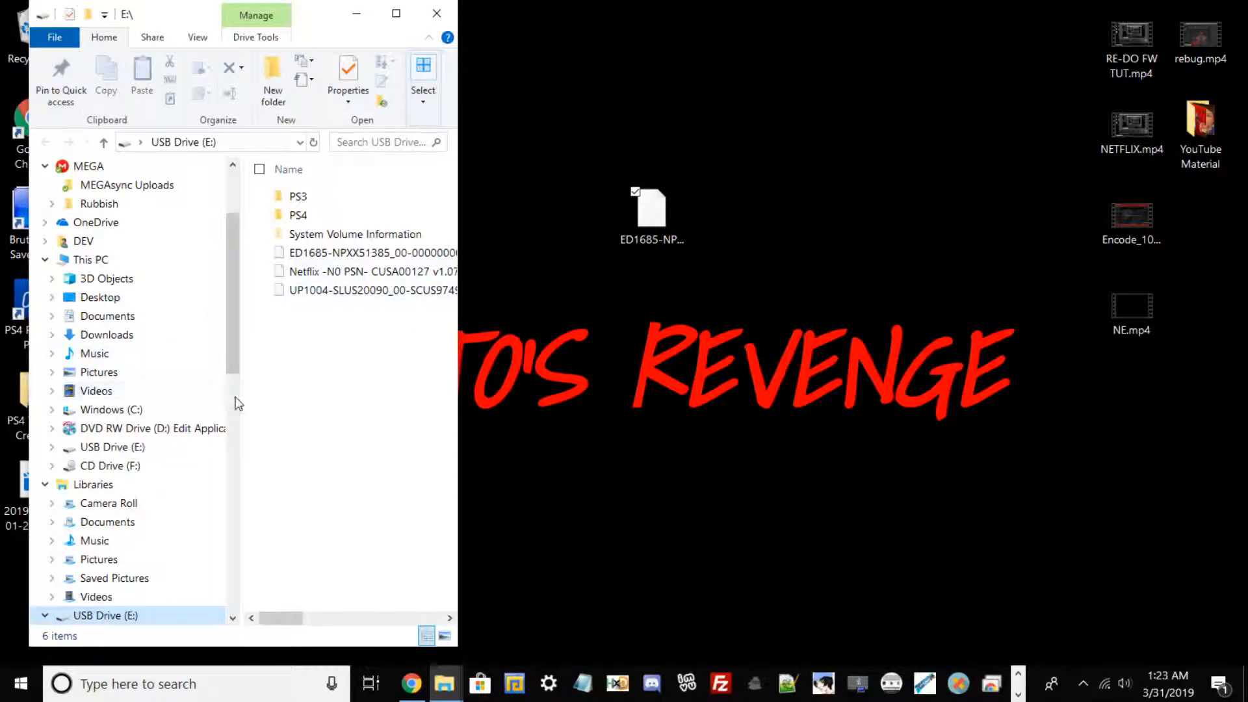
mouse_move(179, 438)
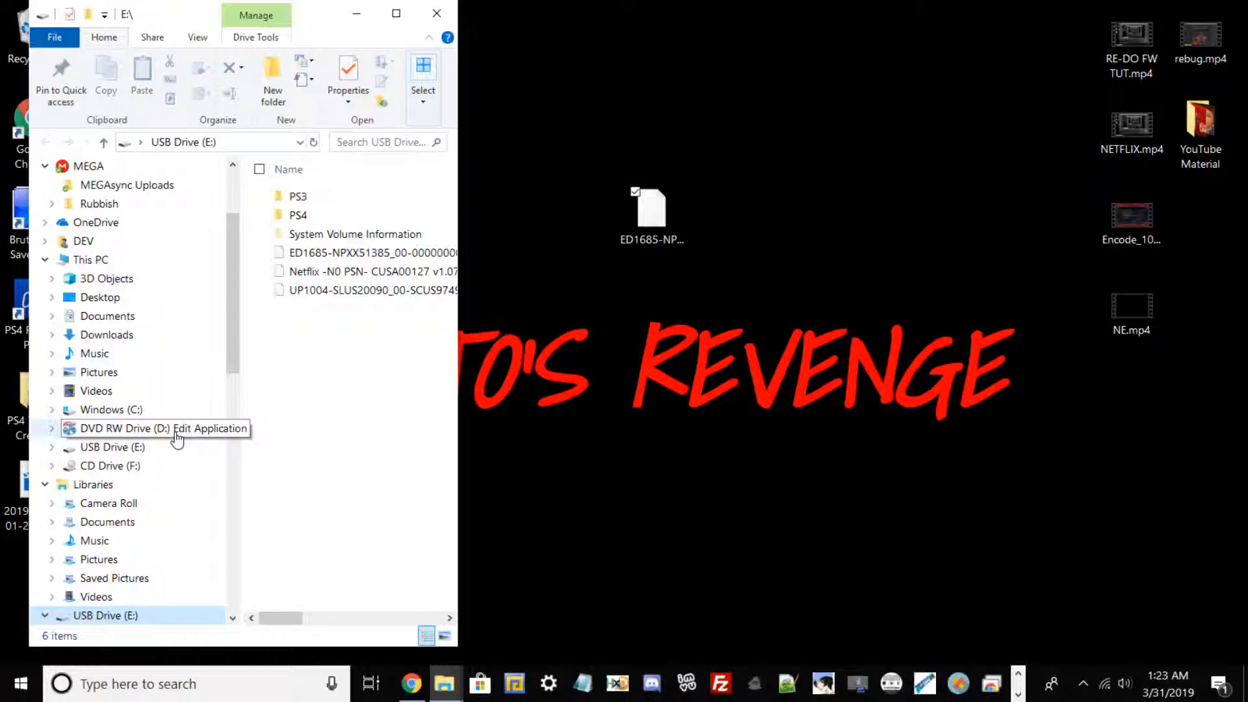
mouse_move(163, 443)
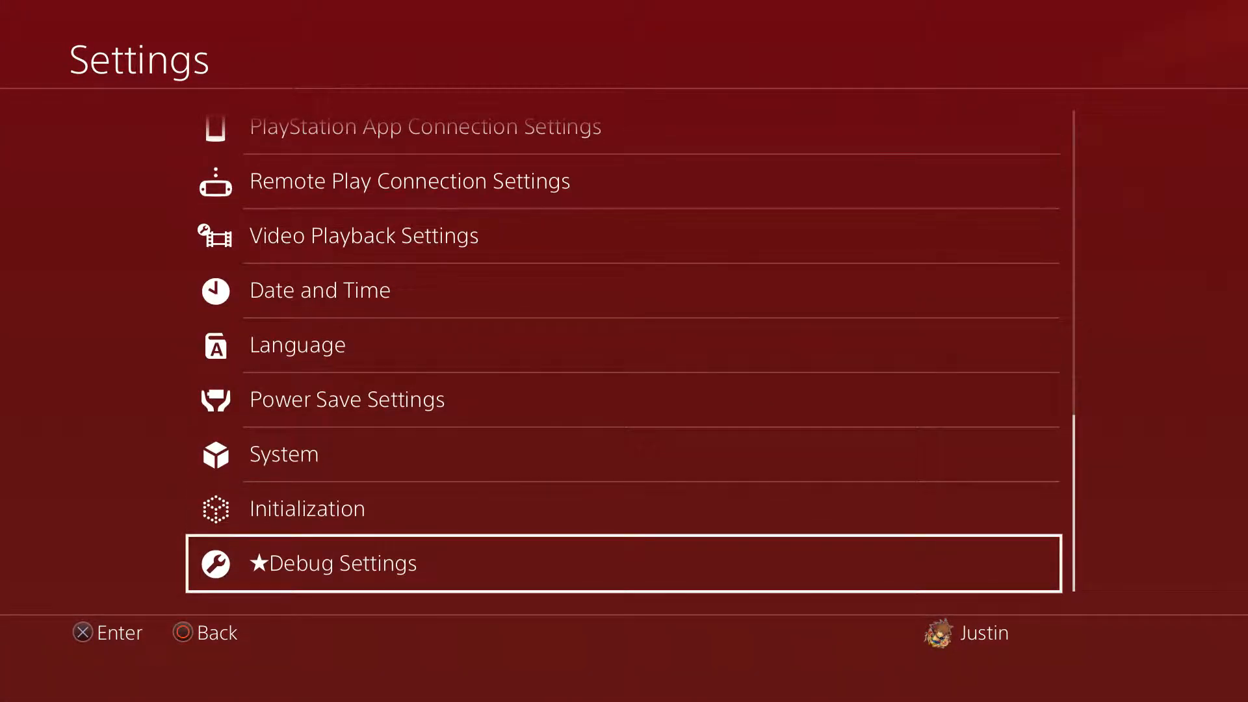
Go to Debug Settings > Game > Package Installer to list the USB packages.
left_click(332, 563)
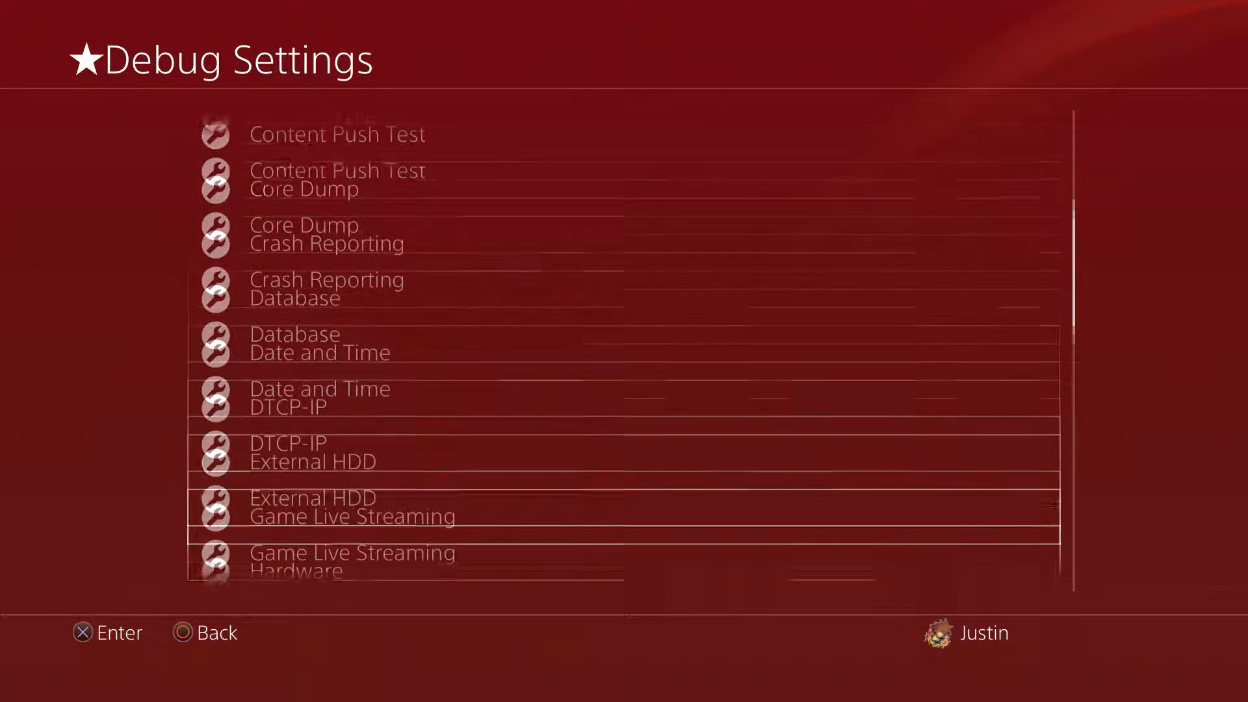
scroll("down", 3)
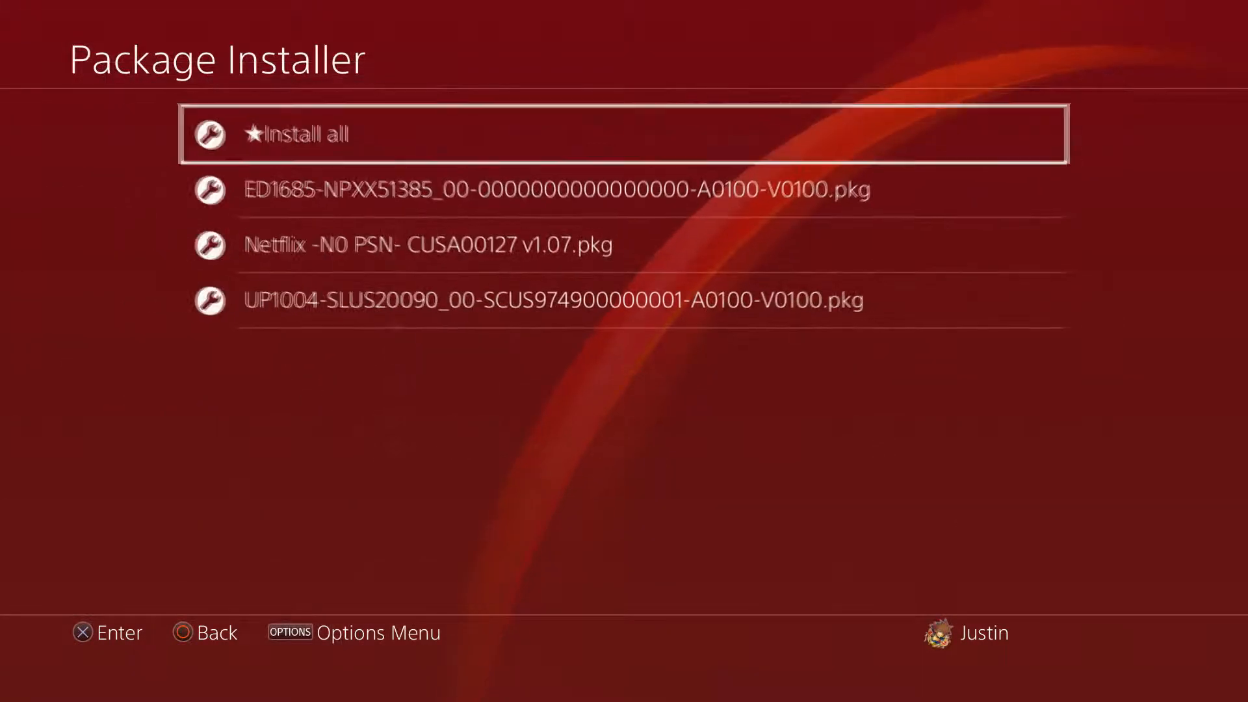
key("down")
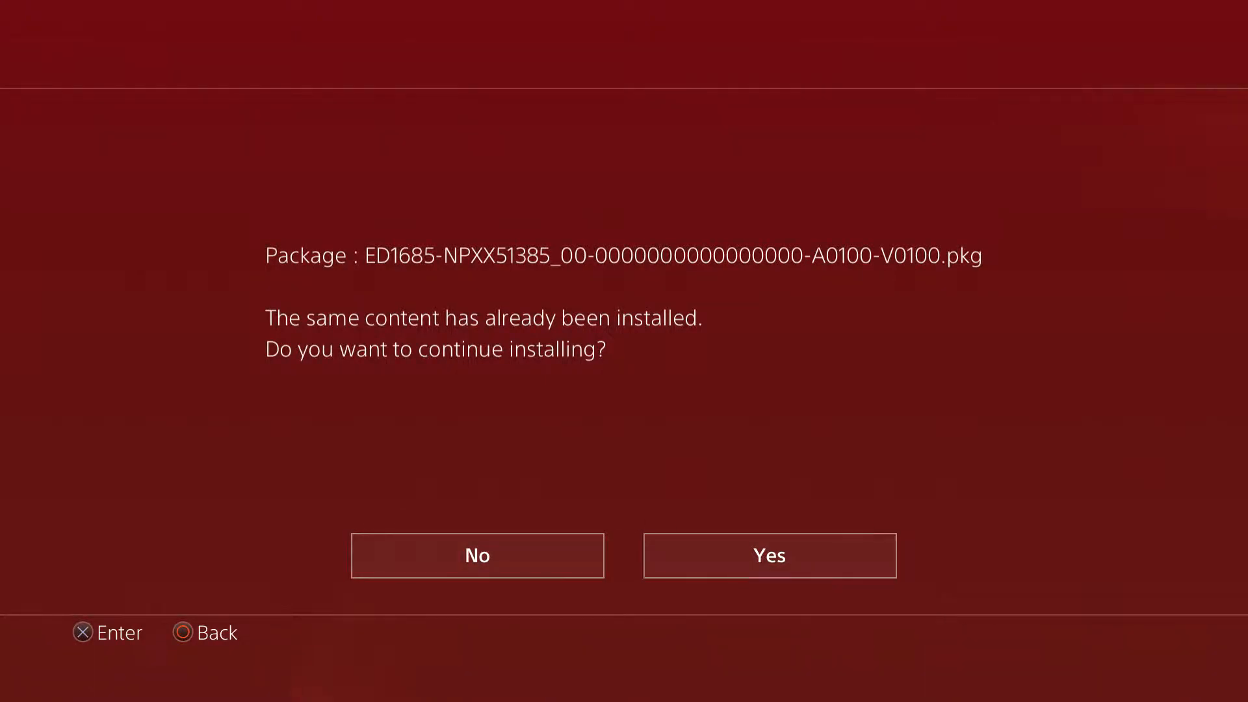
Confirm Yes to reinstall the ED1685 PS4-GBEmu package.
left_click(769, 555)
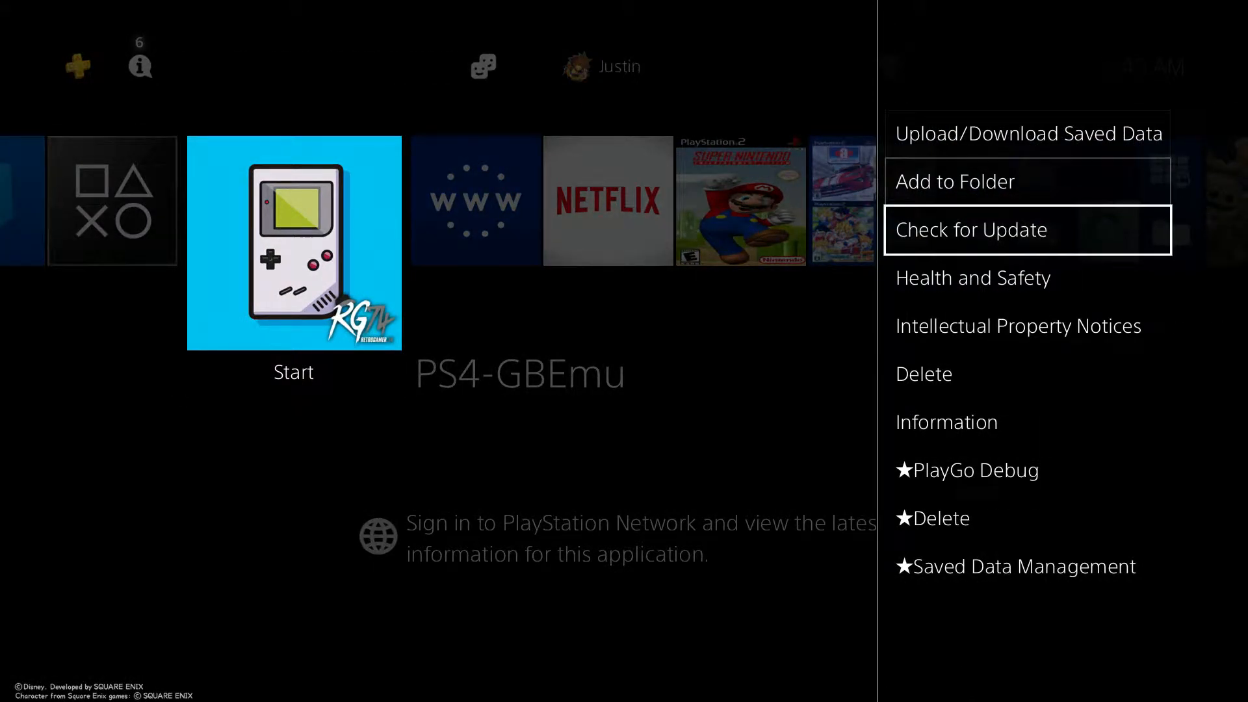
Start PS4-GBEmu from its home screen tile.
left_click(972, 230)
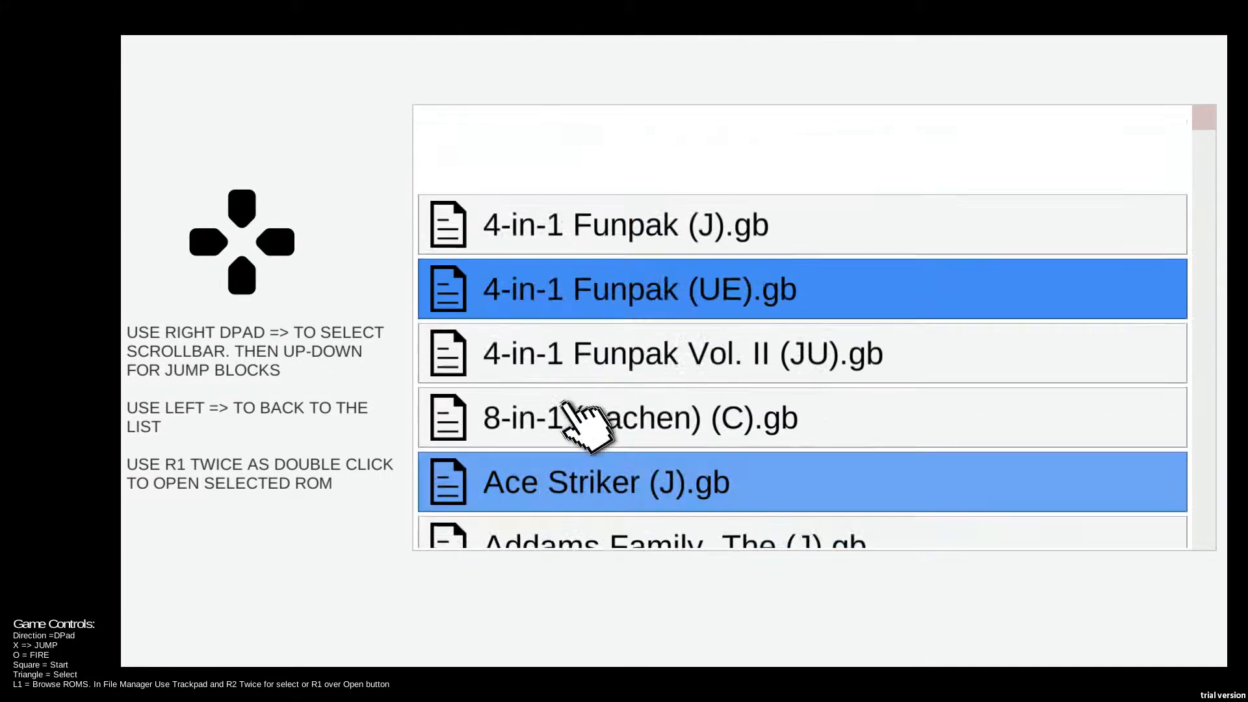
Scroll the ROM browser list to locate 8-in-1 (Sachen) (C).gb.
scroll("down", 3)
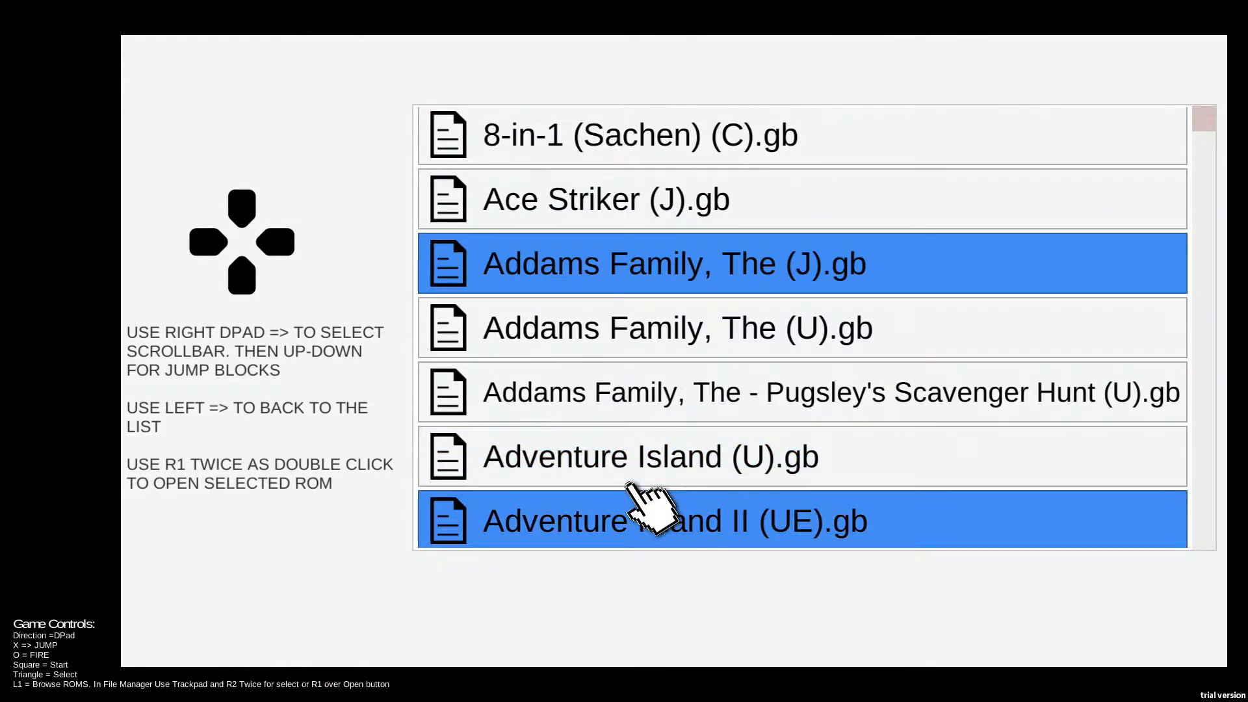
scroll("down", 3)
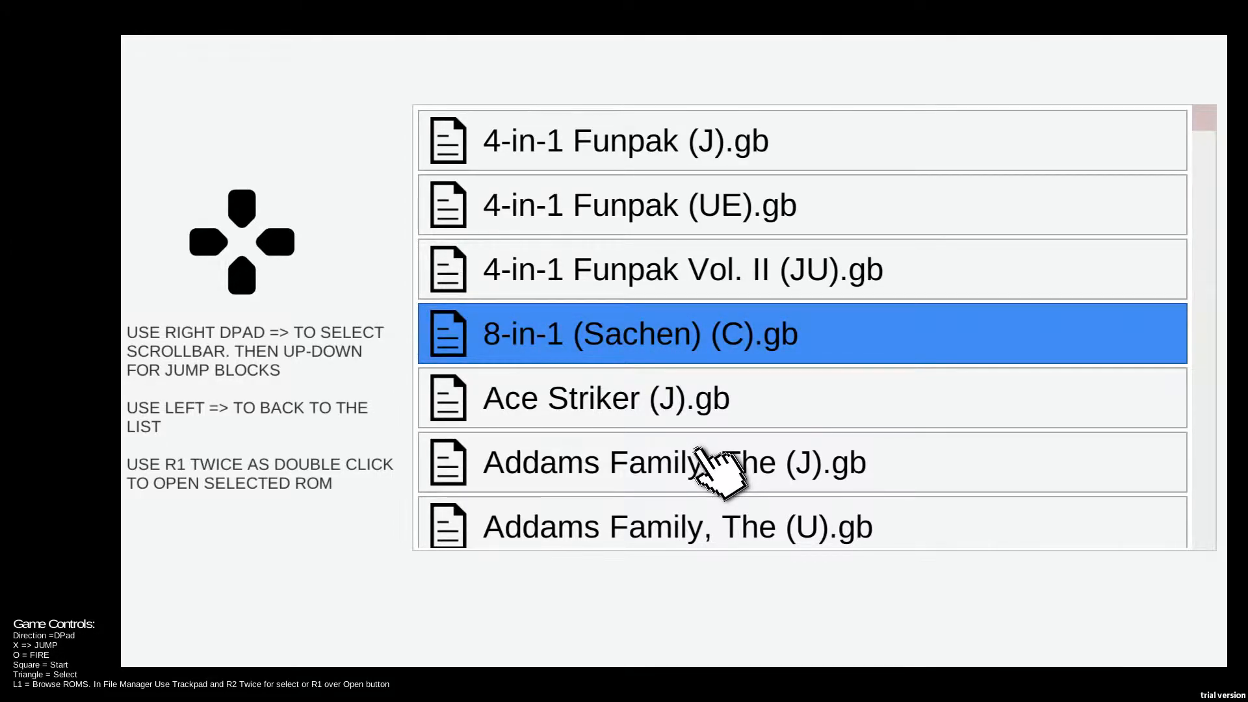
Launch 8-in-1 (Sachen) and move the menu choice from Ant Soldier to Dan Laser.
double_click(641, 333)
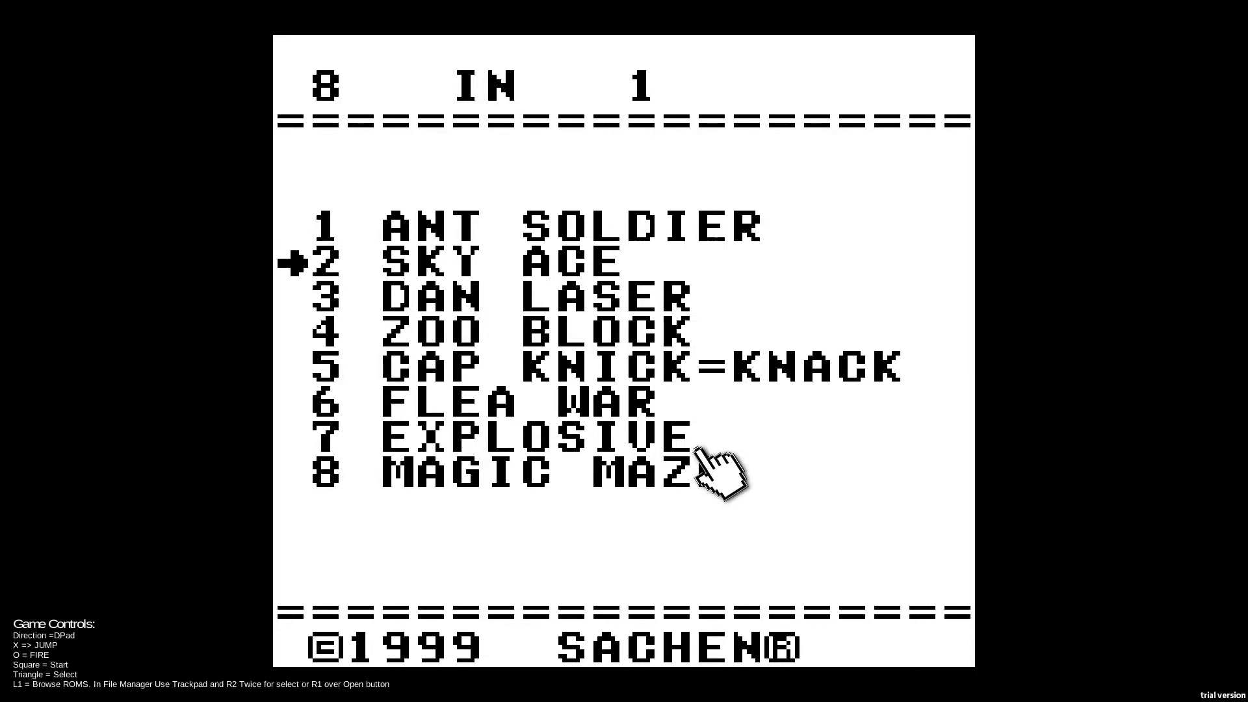
key("up")
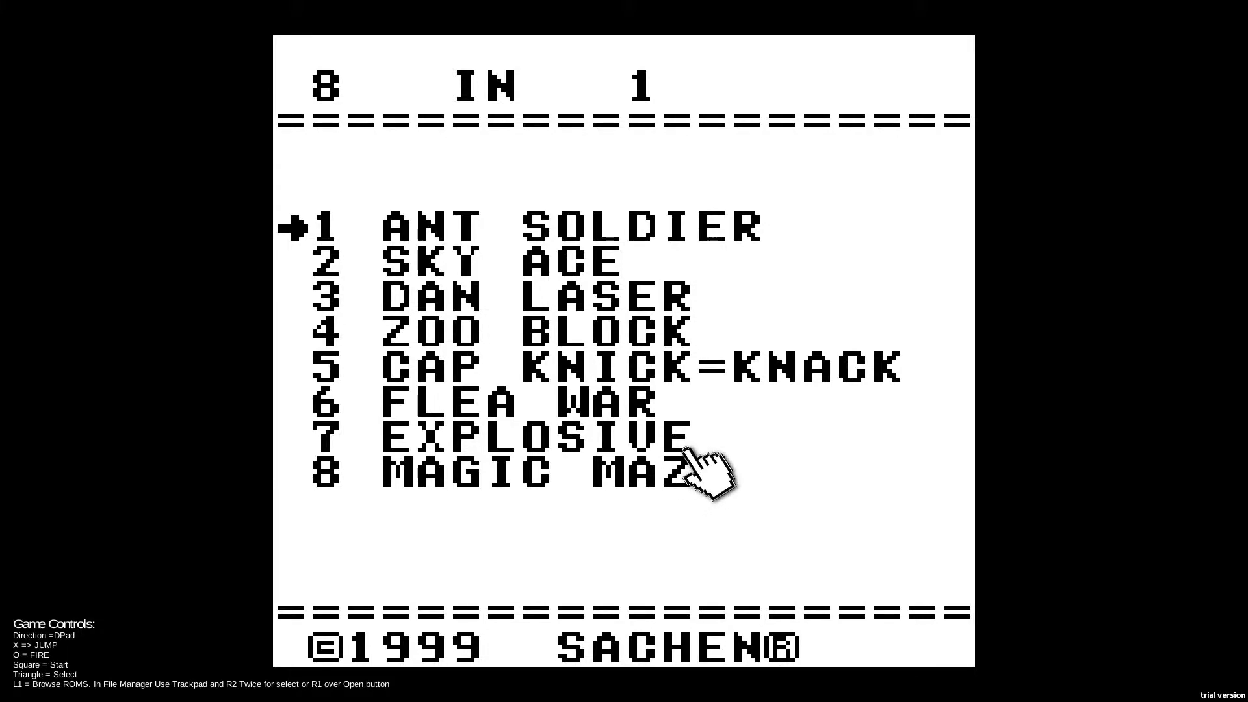
key("Down")
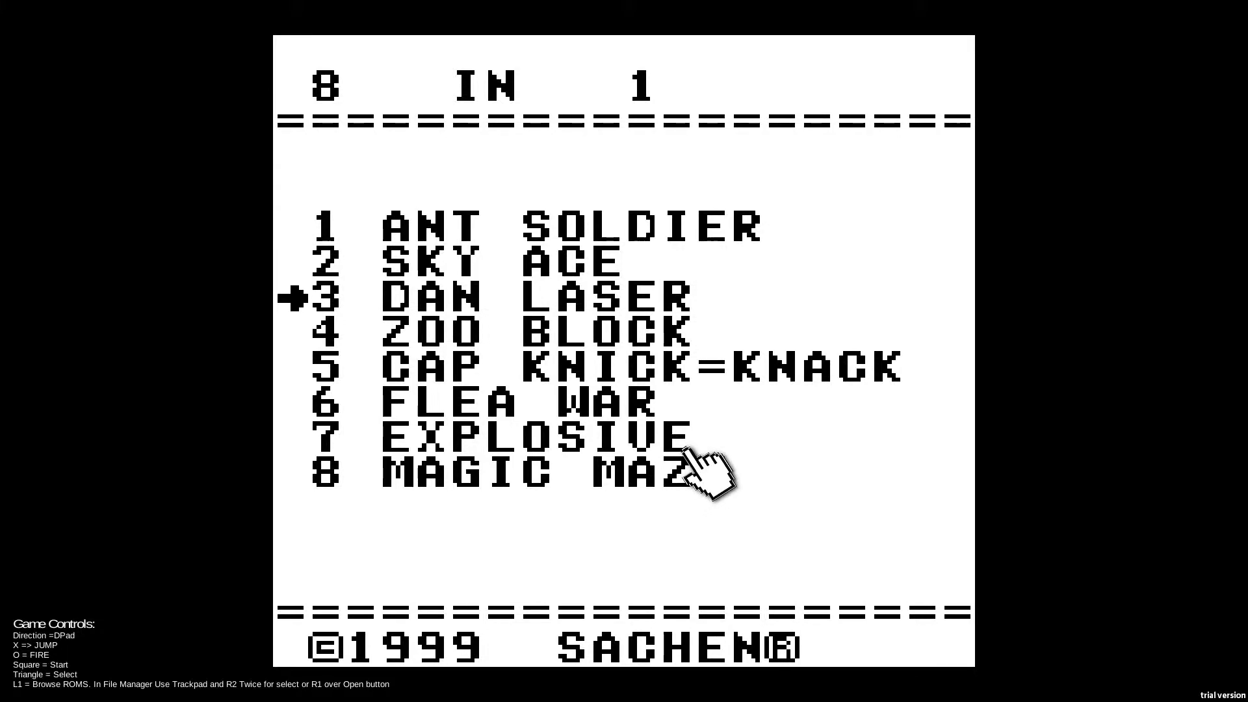